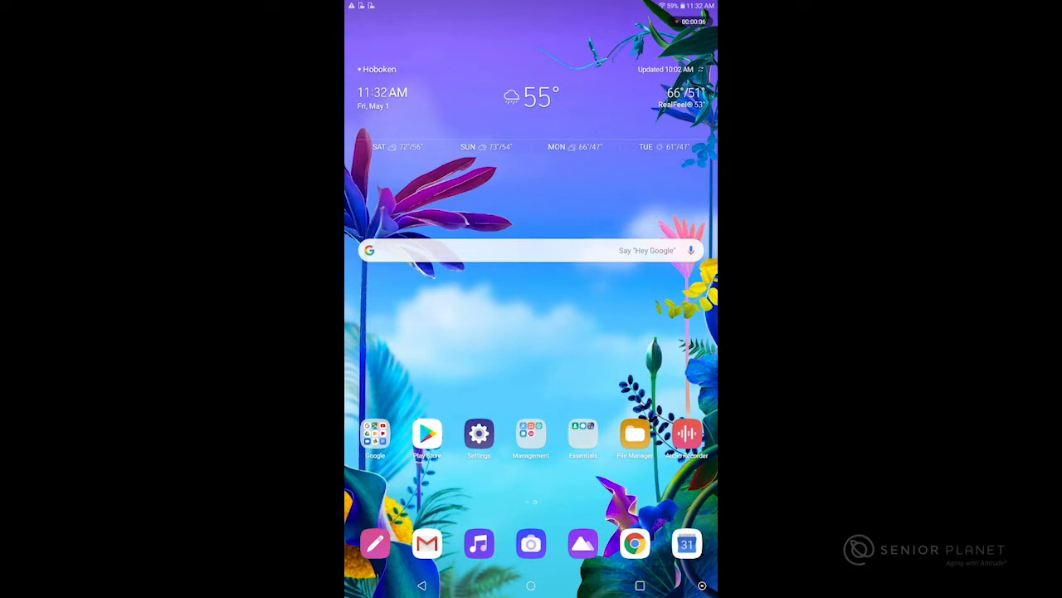
Search Google for 'pharmacy', bringing up suggestions starting with 'pharmacy near me'.
click(531, 249)
text(pharmacy)
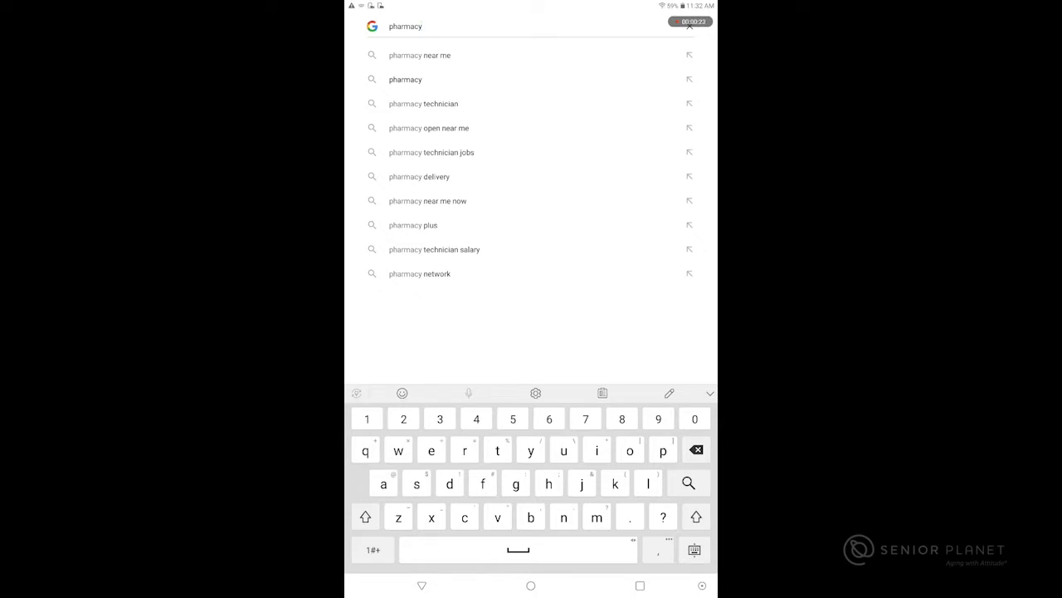
View the 'pharmacy near me' results with map and nearby pharmacies, then return home.
click(418, 55)
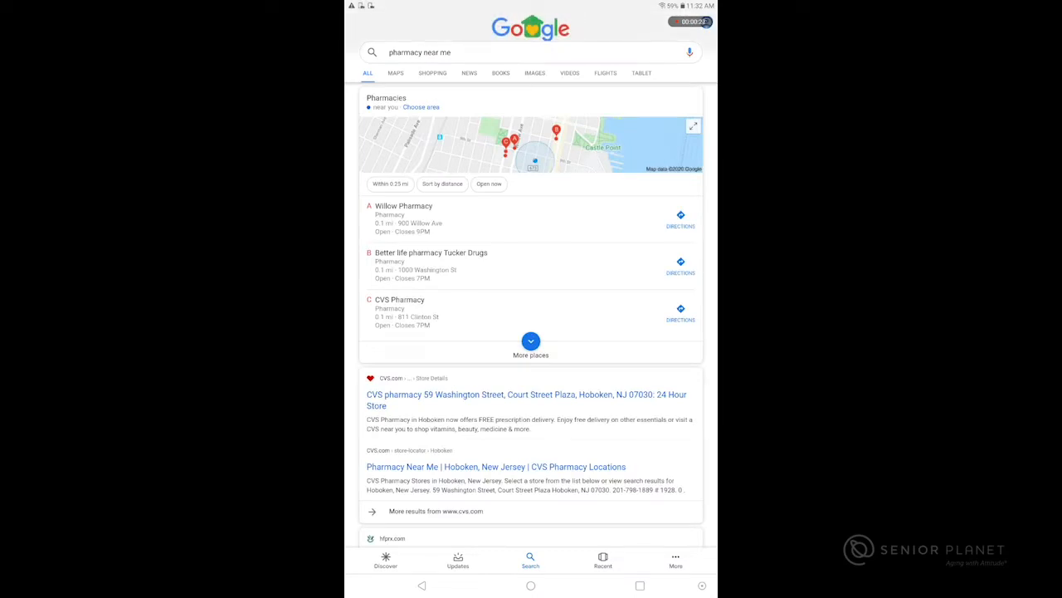
scroll(down, 3)
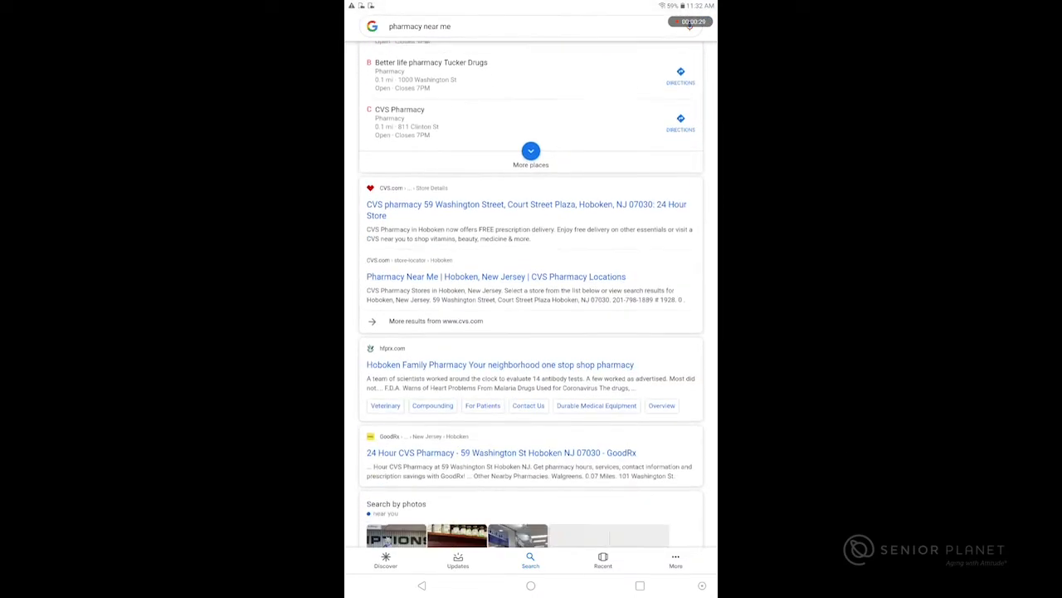
scroll(down, 3)
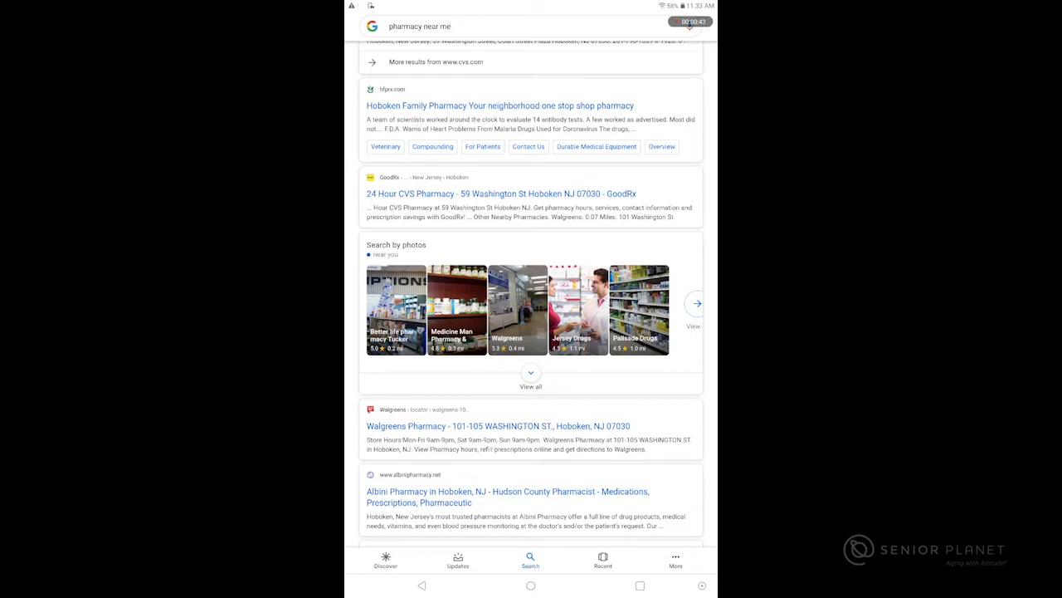
click(531, 584)
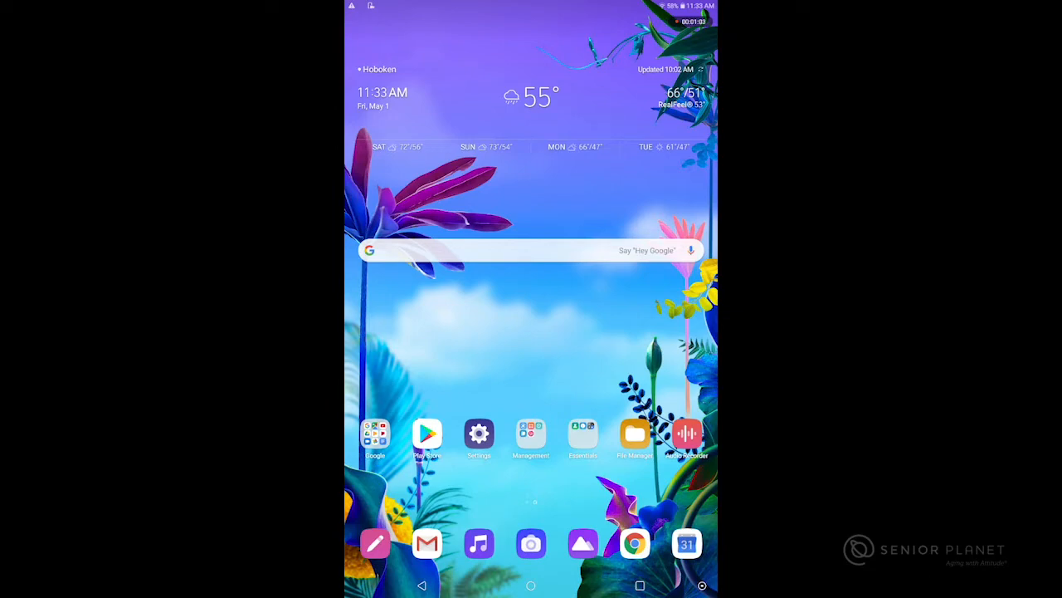
Launch YouTube from the Google folder and browse its recommended home feed.
click(375, 435)
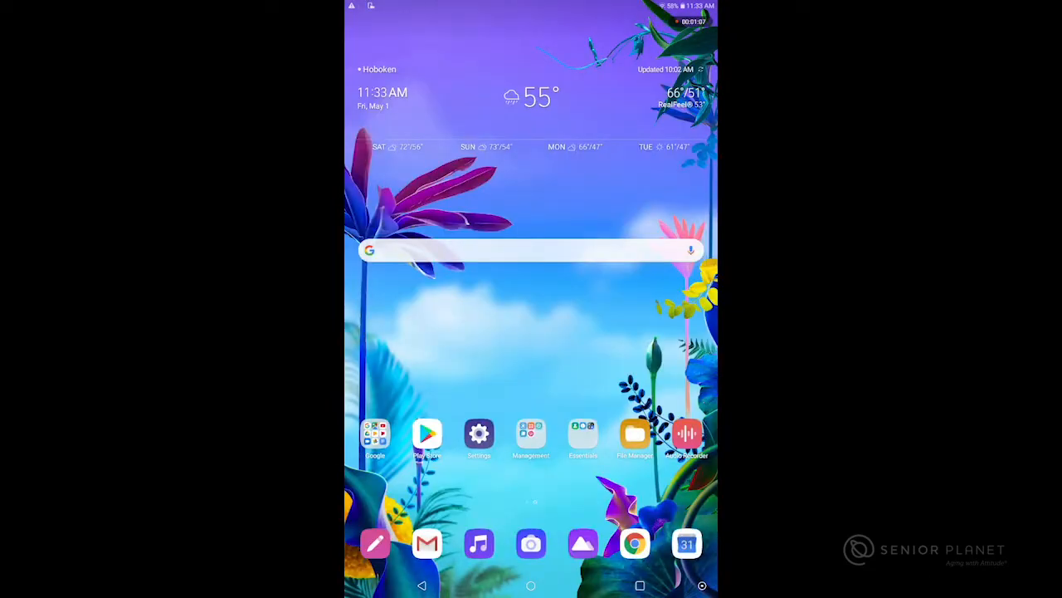
click(375, 433)
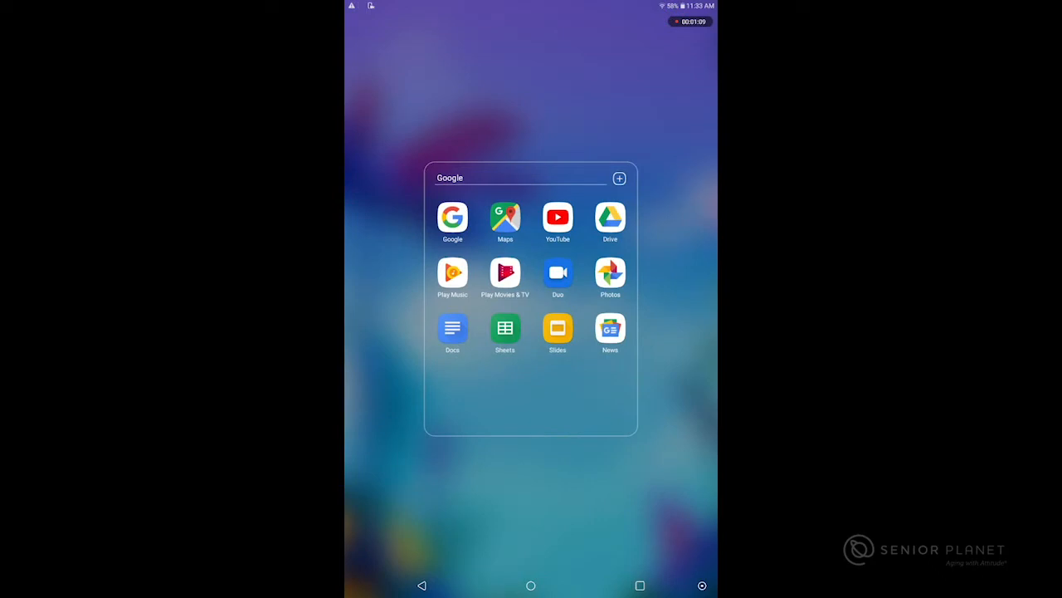
click(557, 216)
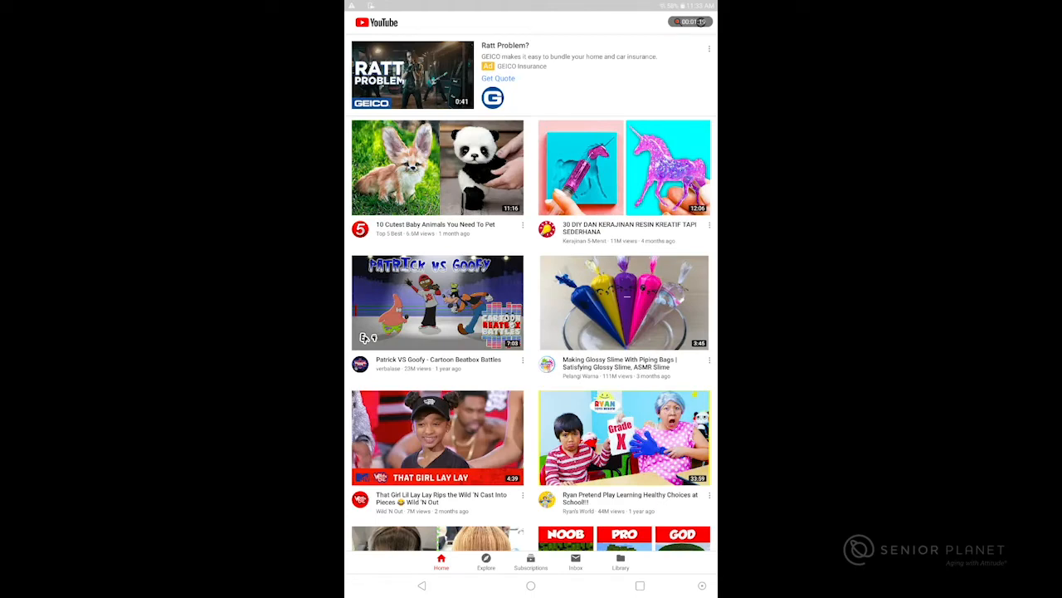
scroll(down, 3)
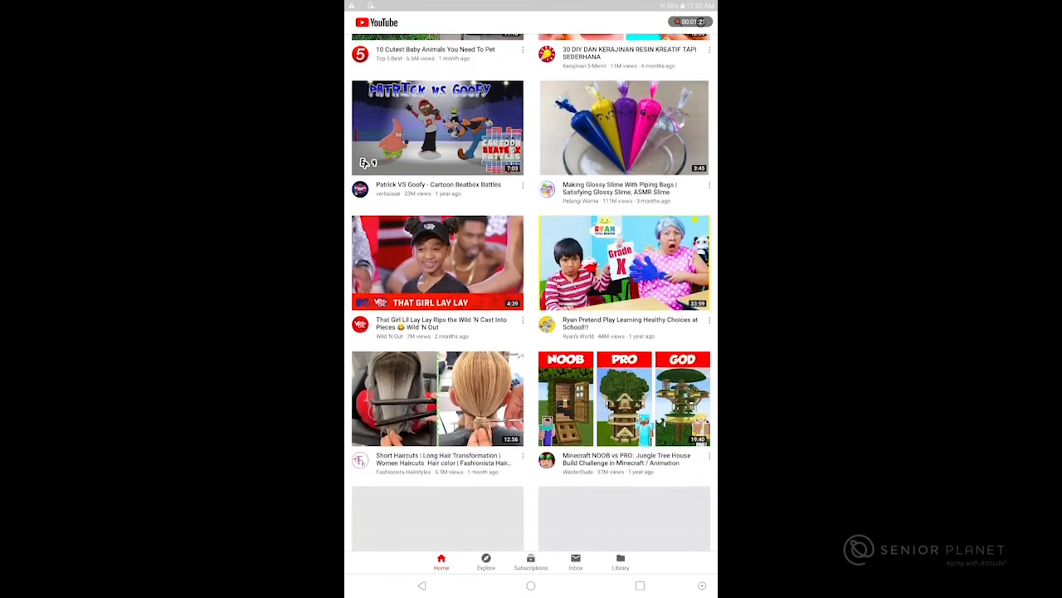
scroll(down, 3)
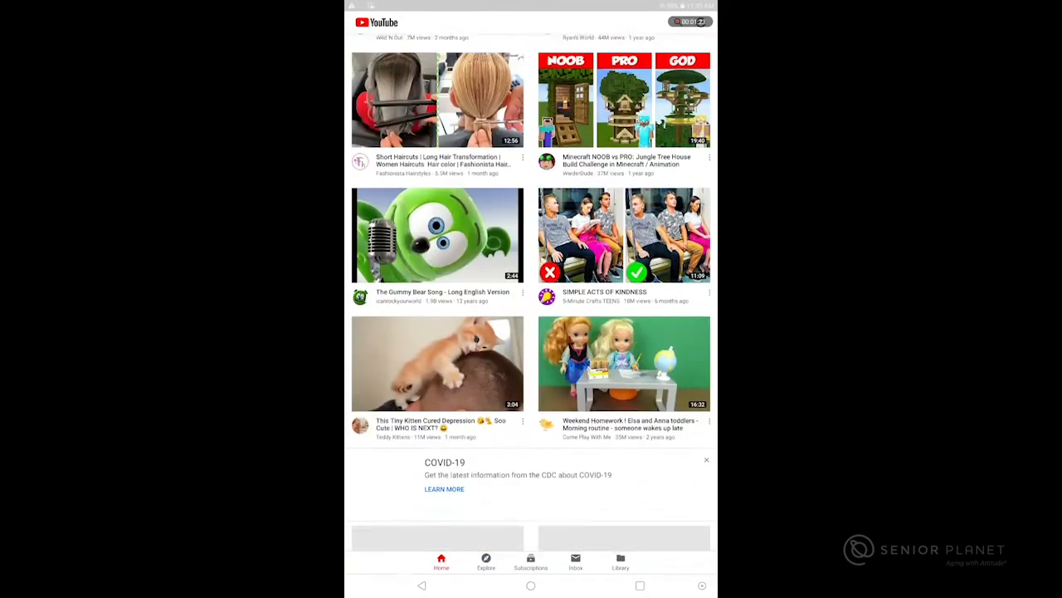
scroll(up, 3)
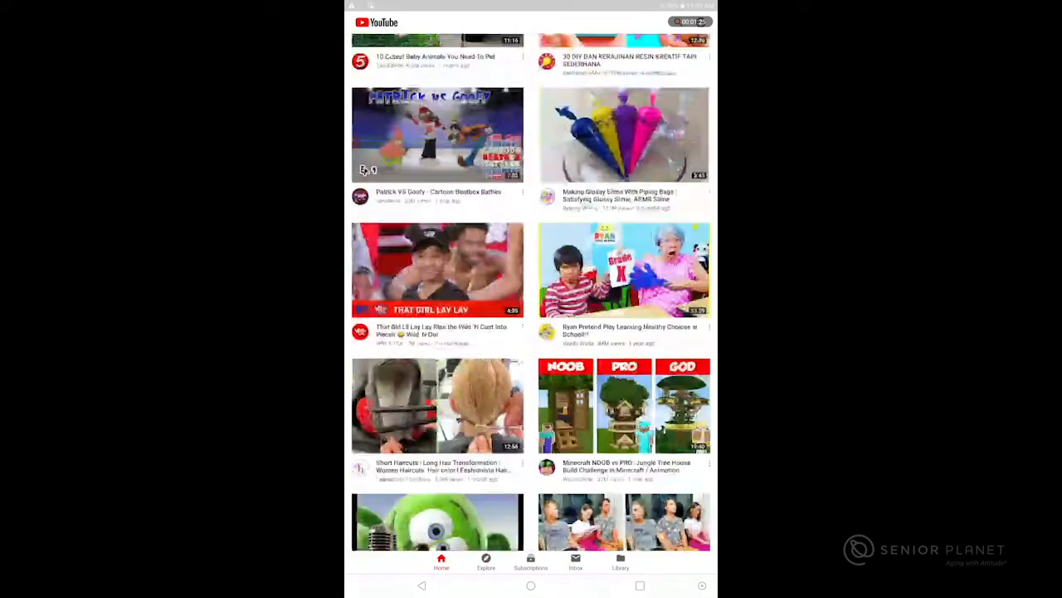
scroll(down, 3)
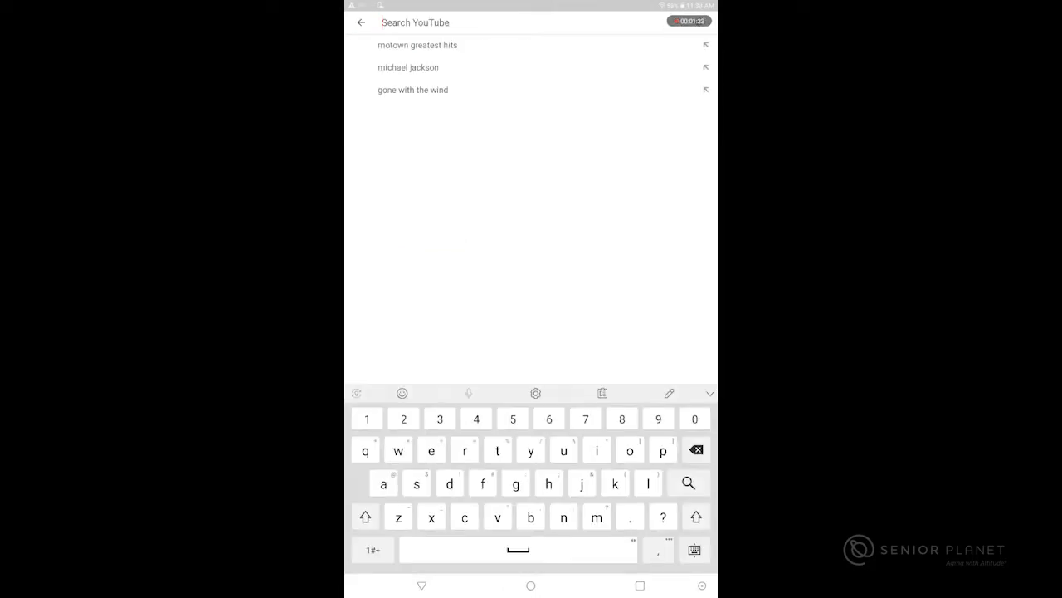
Search YouTube for 'aretha franklin respect', view the matching videos, then return home.
text(areth)
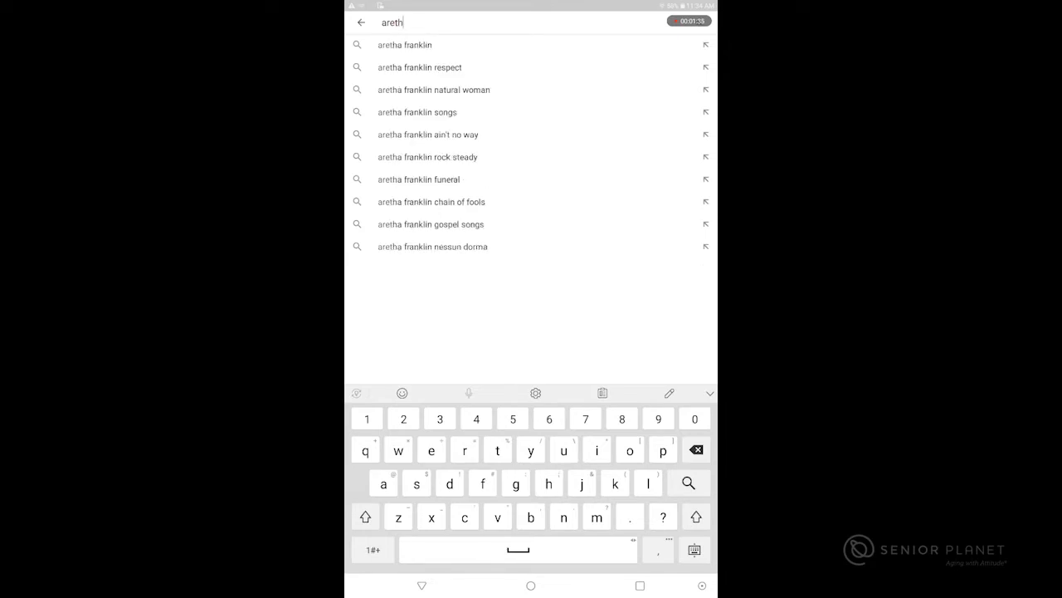
text(rea)
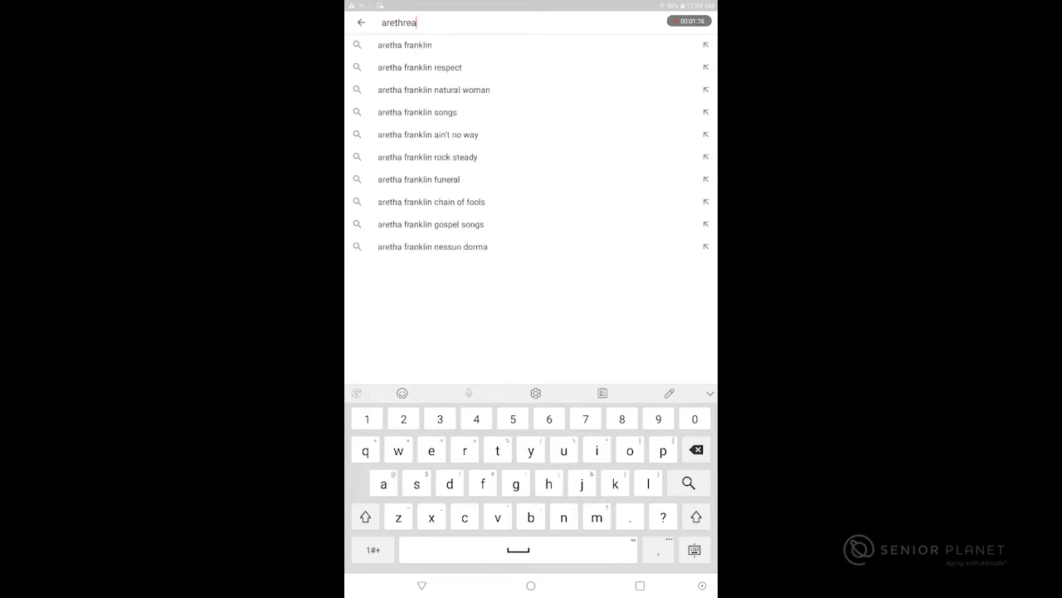
click(418, 66)
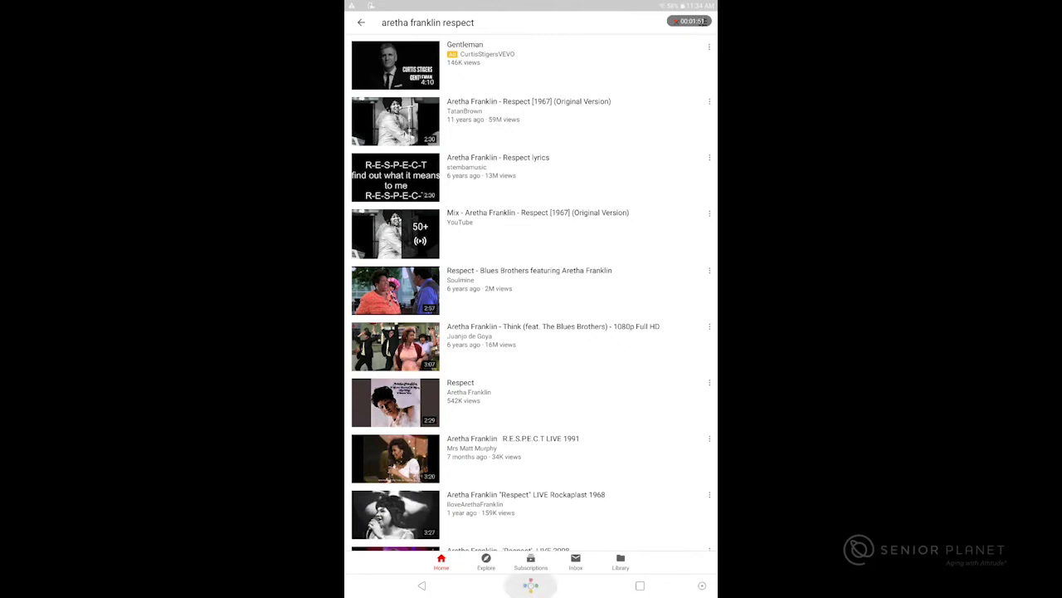
click(532, 584)
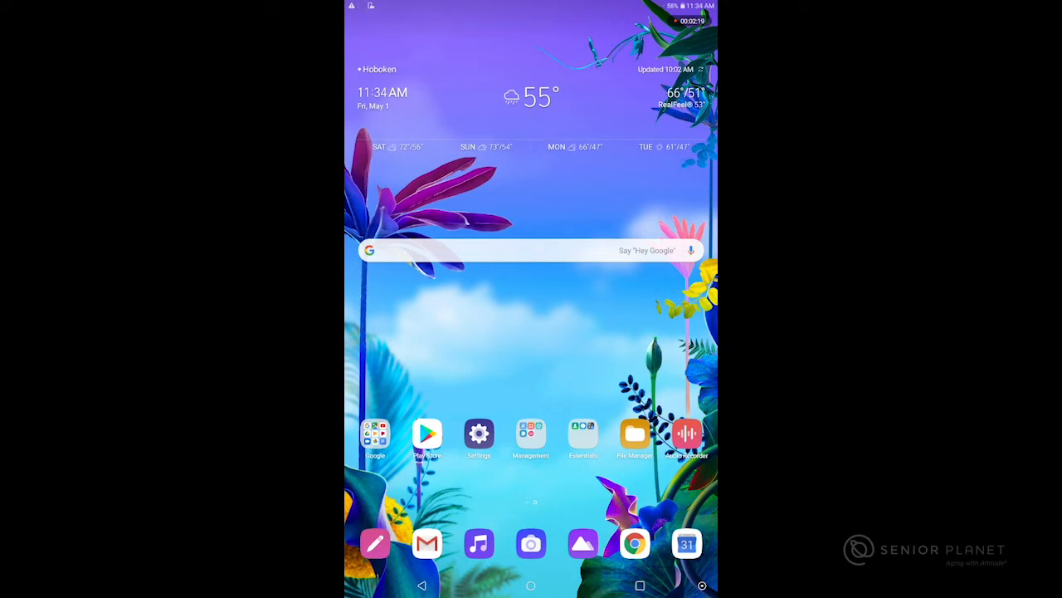
Multiply 524 in Calculator to get 4,192, then return to the home screen.
click(582, 433)
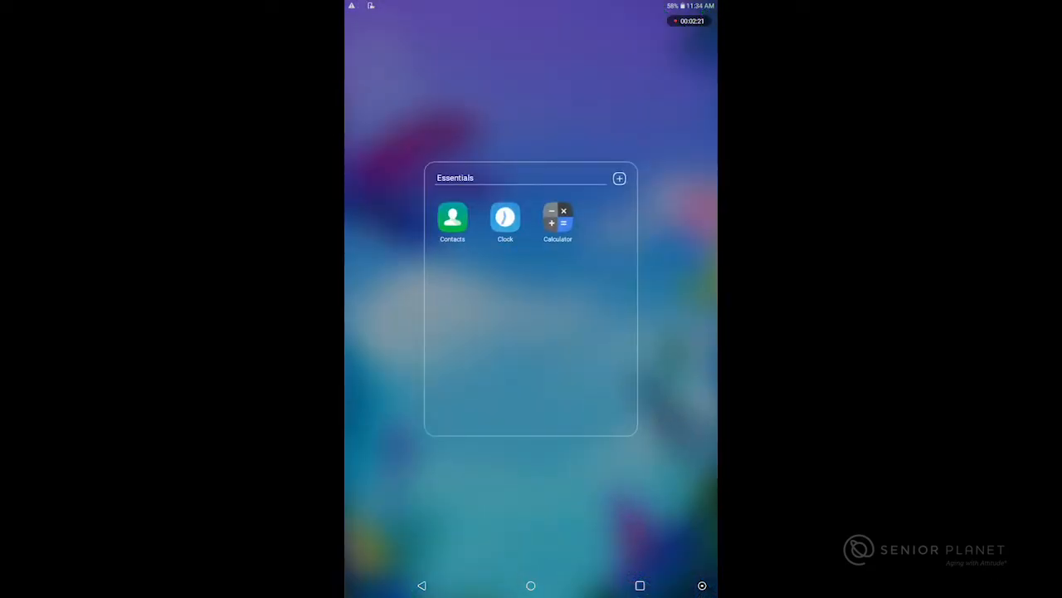
click(558, 216)
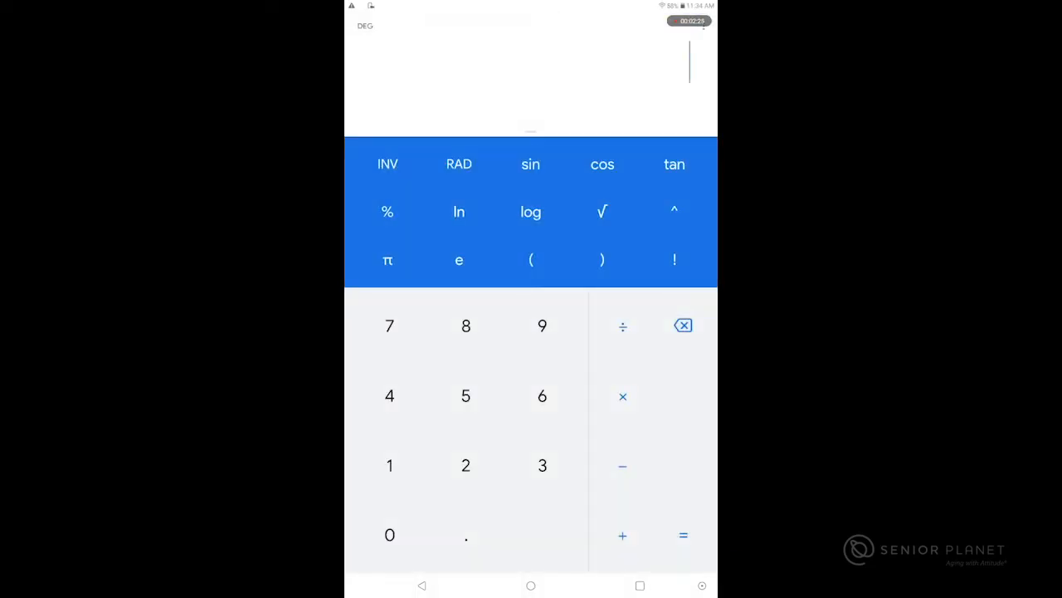
click(388, 395)
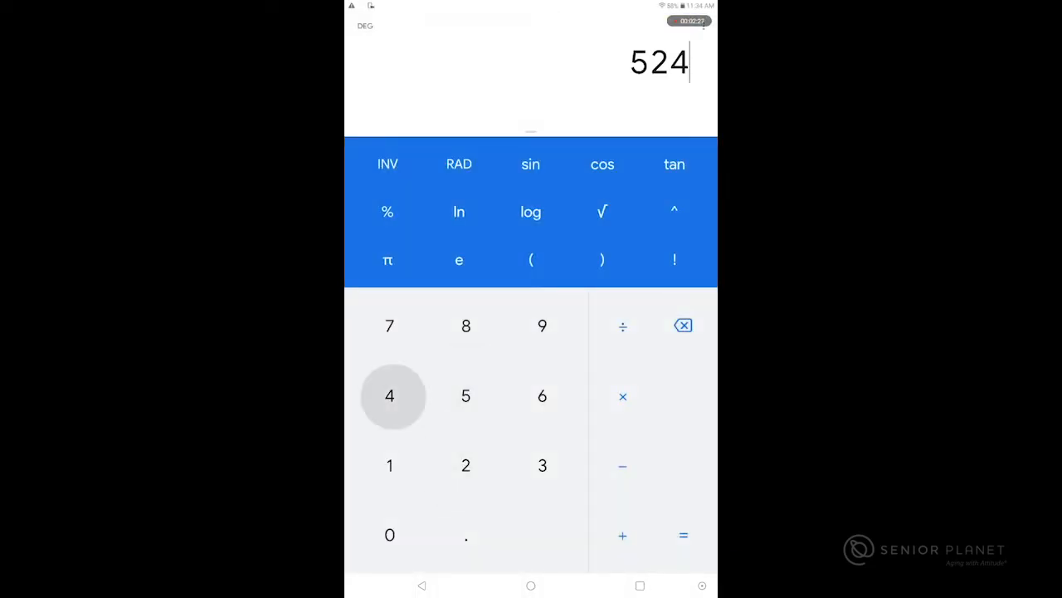
click(465, 325)
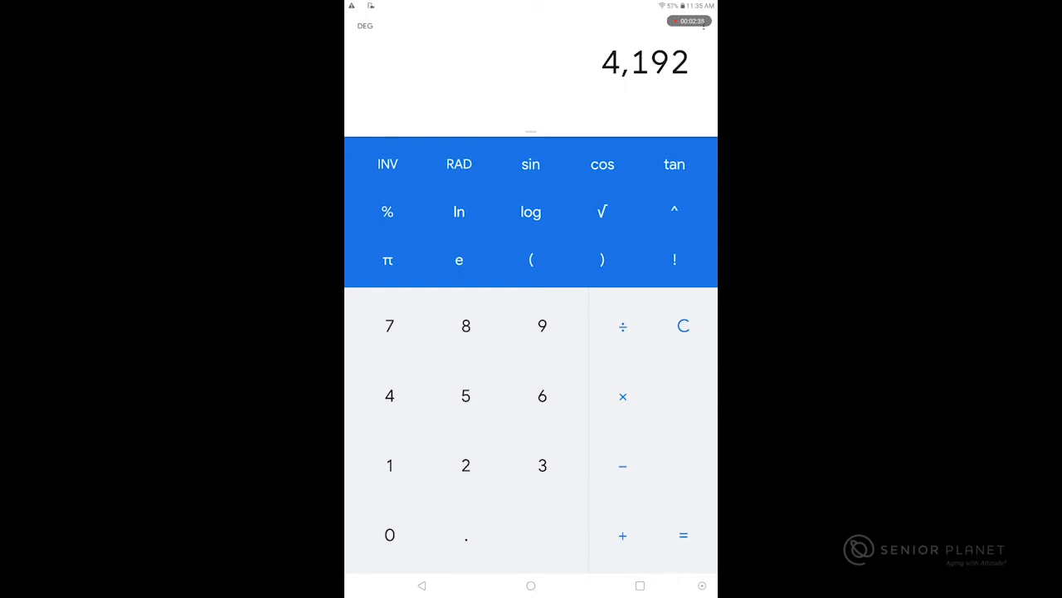
click(531, 584)
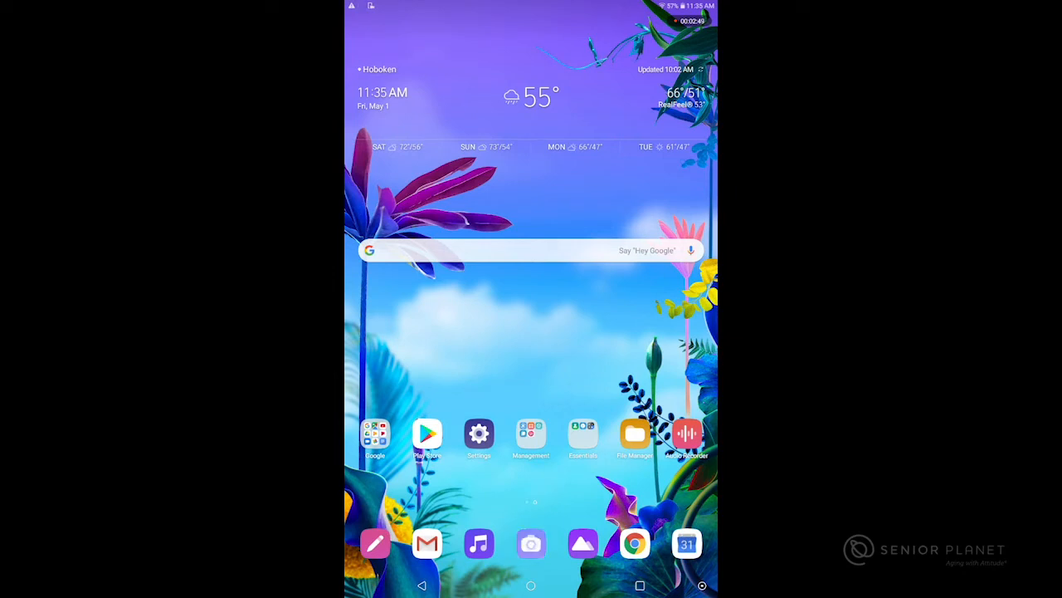
Take a photo of the window view with the Camera and land in the Gallery grid.
click(531, 543)
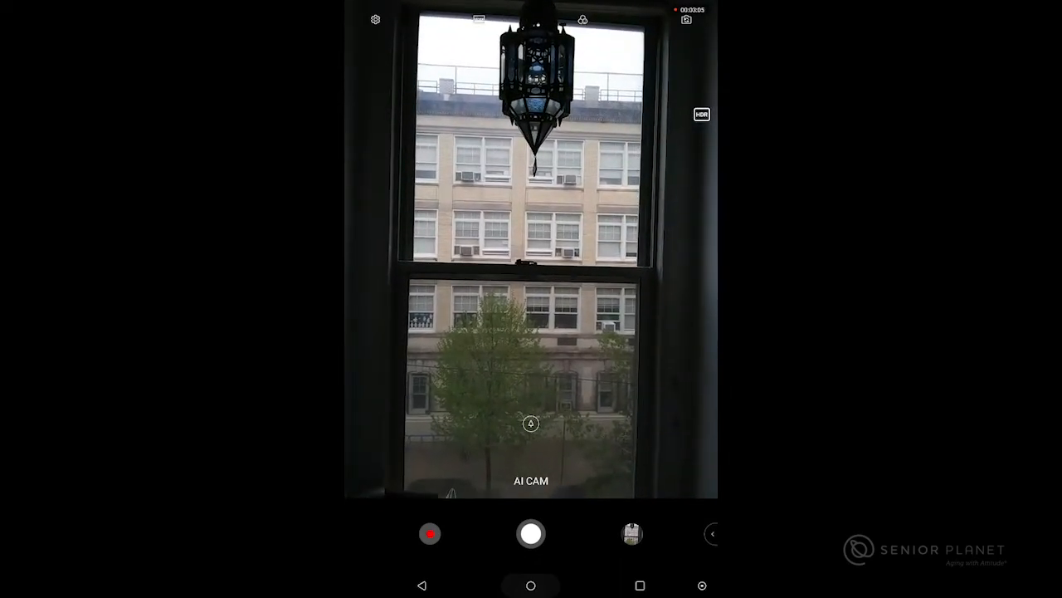
click(531, 584)
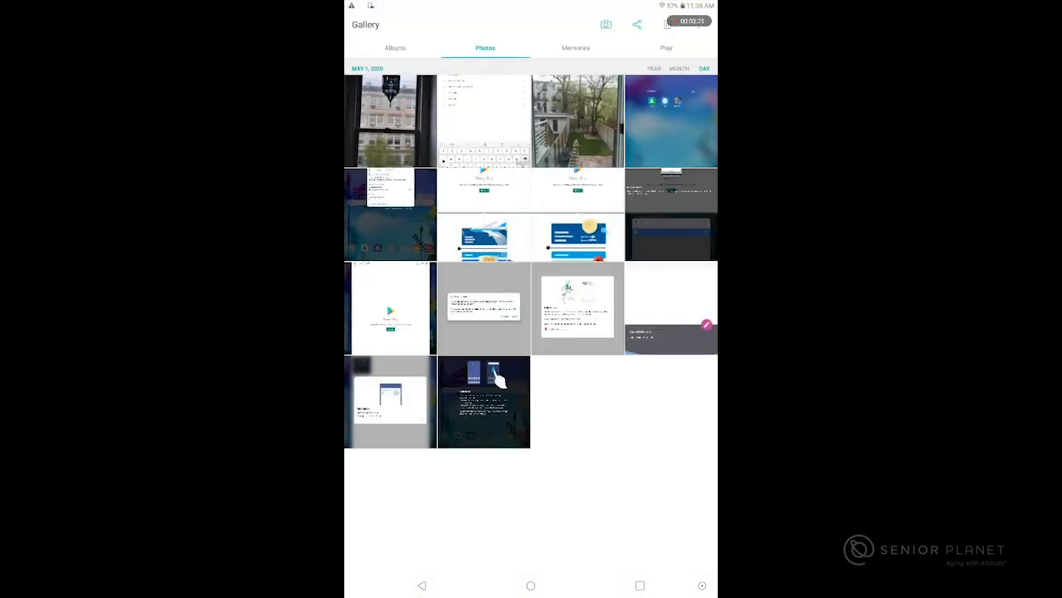
View the backyard photo full screen in Gallery, then return to the home screen.
click(390, 119)
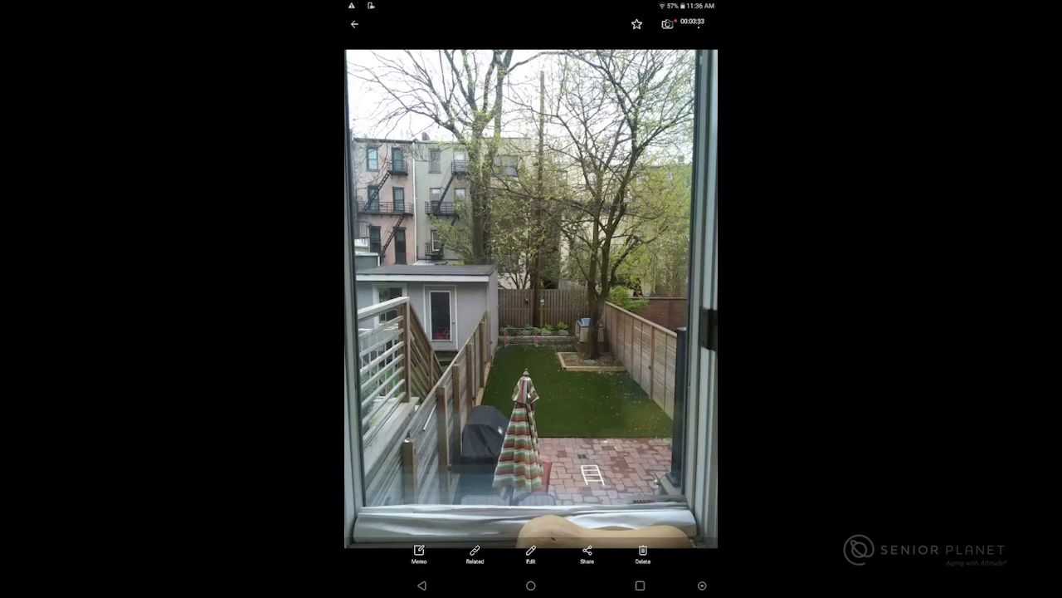
click(532, 584)
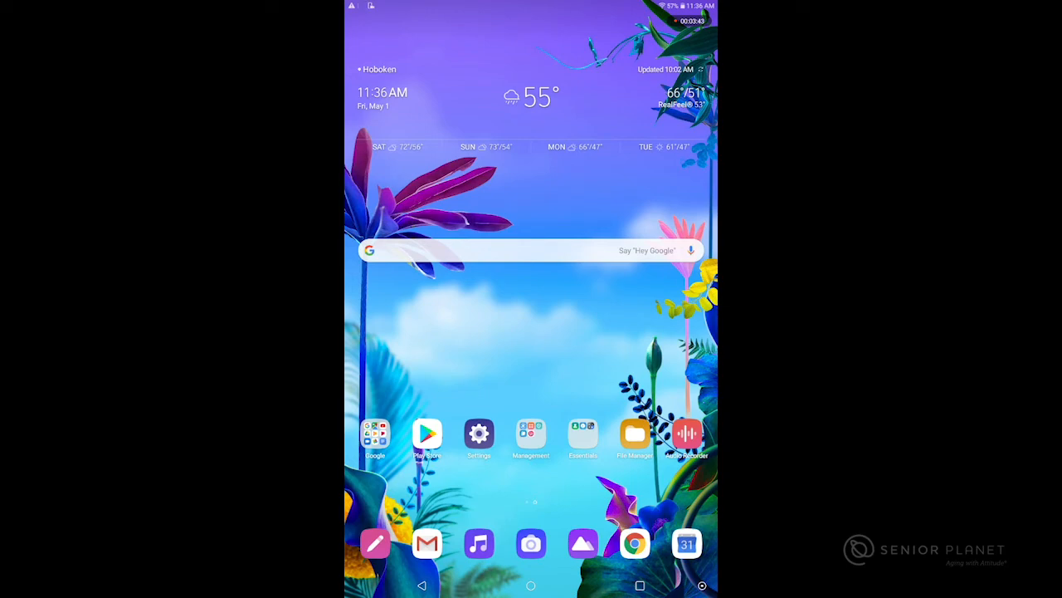
Review the recent apps (YouTube, Calculator, Camera, Google) and clear them all.
click(639, 584)
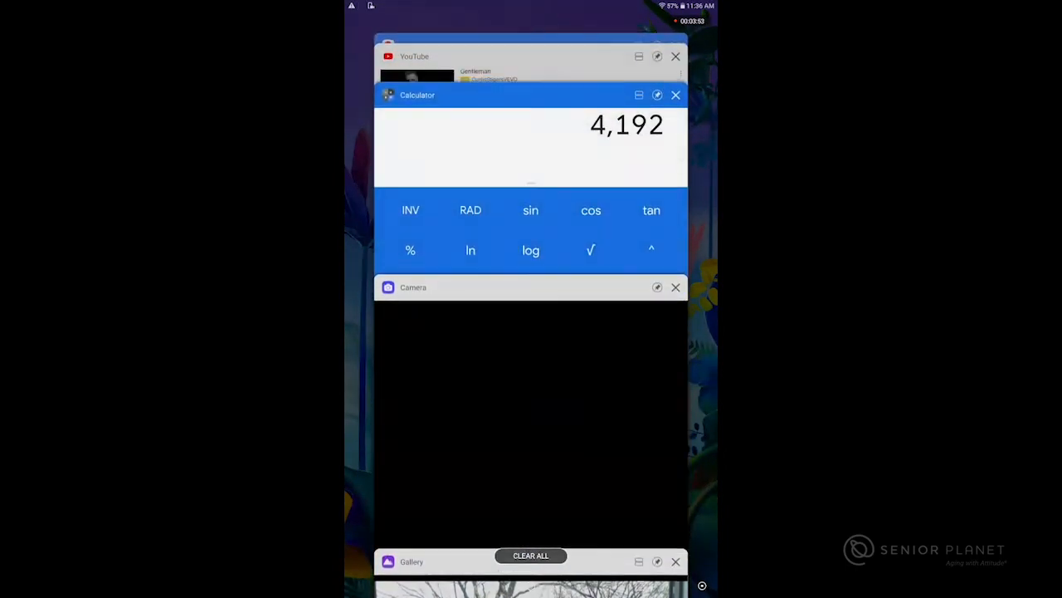
scroll(down, 3)
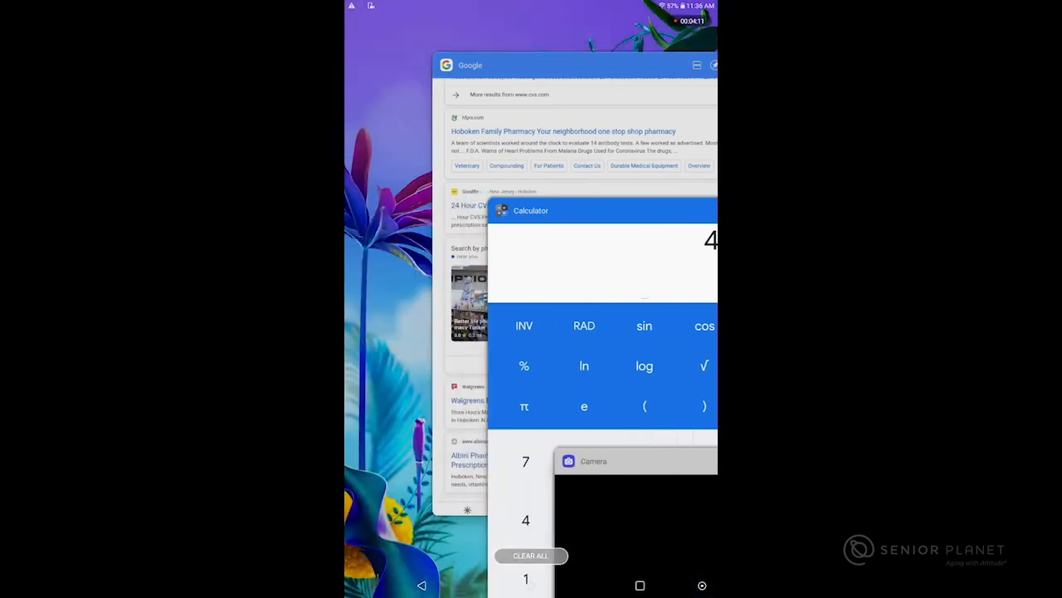
click(531, 584)
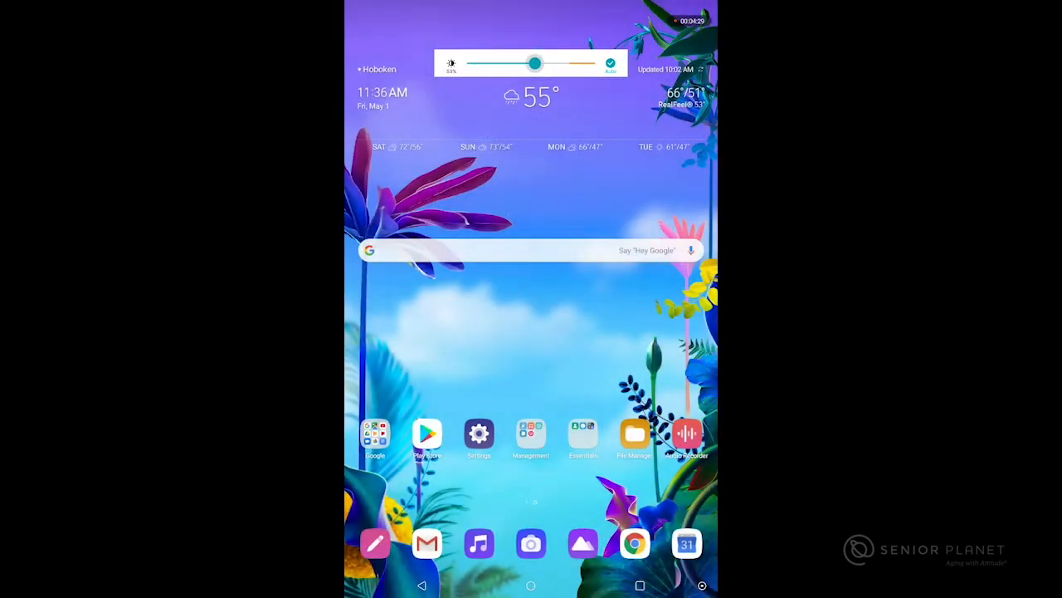
Cycle the sound mode through Vibrate and Silent back to Sound in expanded quick settings, then close the panel.
drag(533, 64, 515, 64)
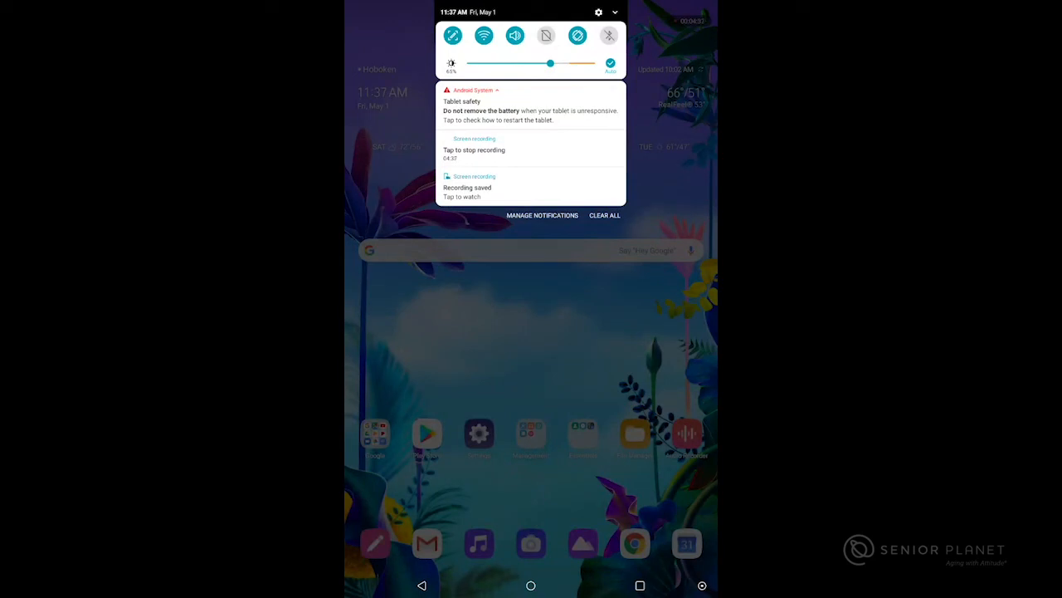
click(614, 13)
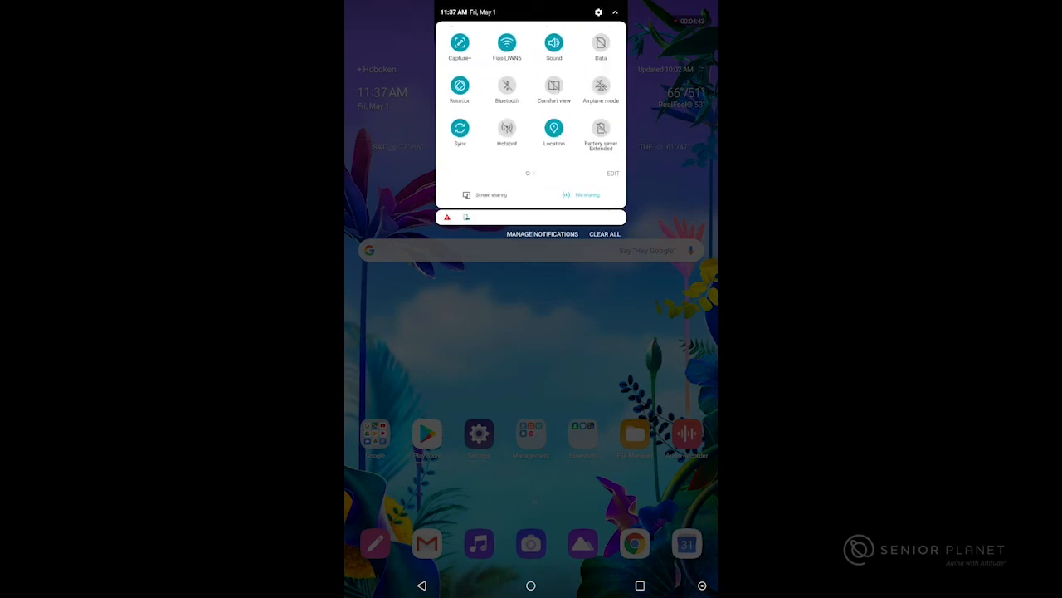
click(555, 43)
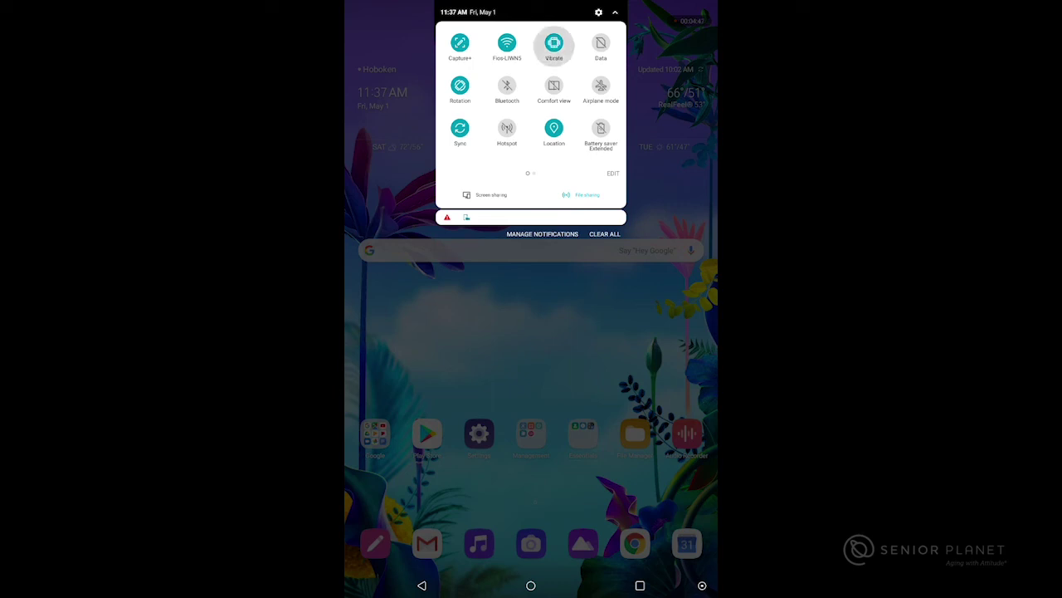
click(555, 43)
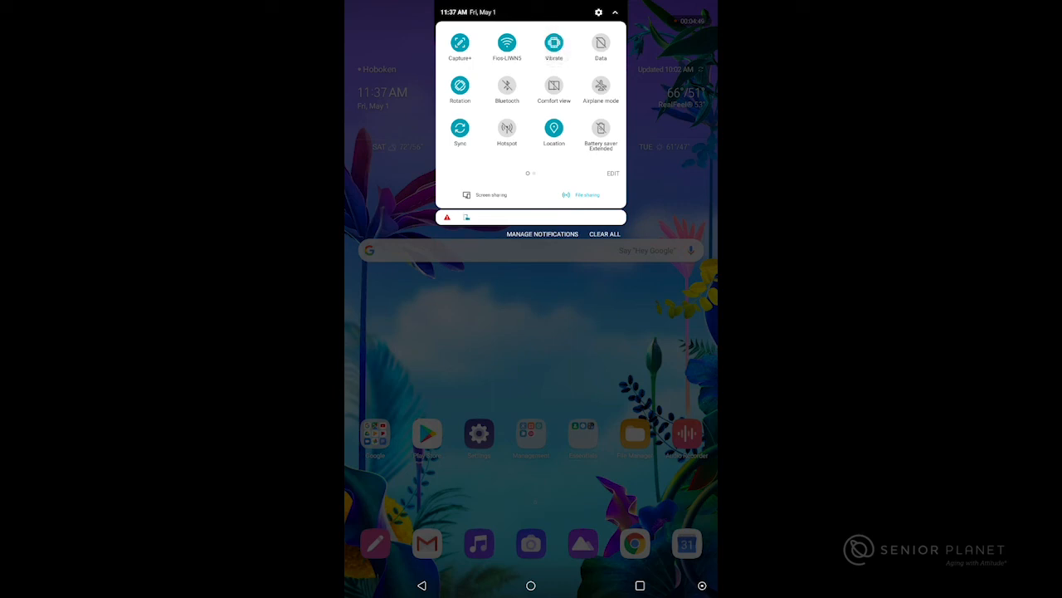
click(554, 43)
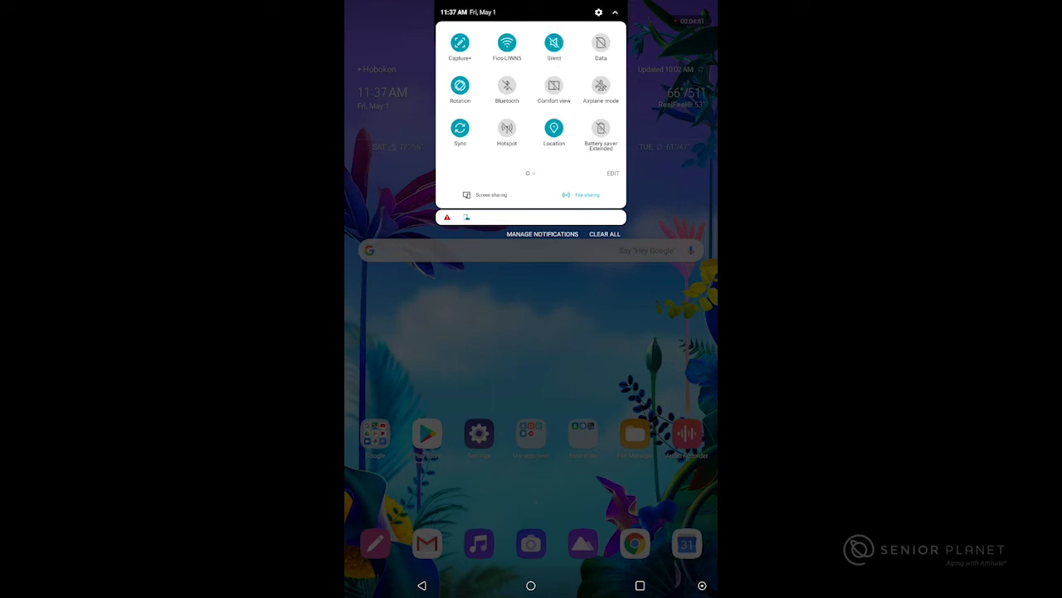
click(554, 47)
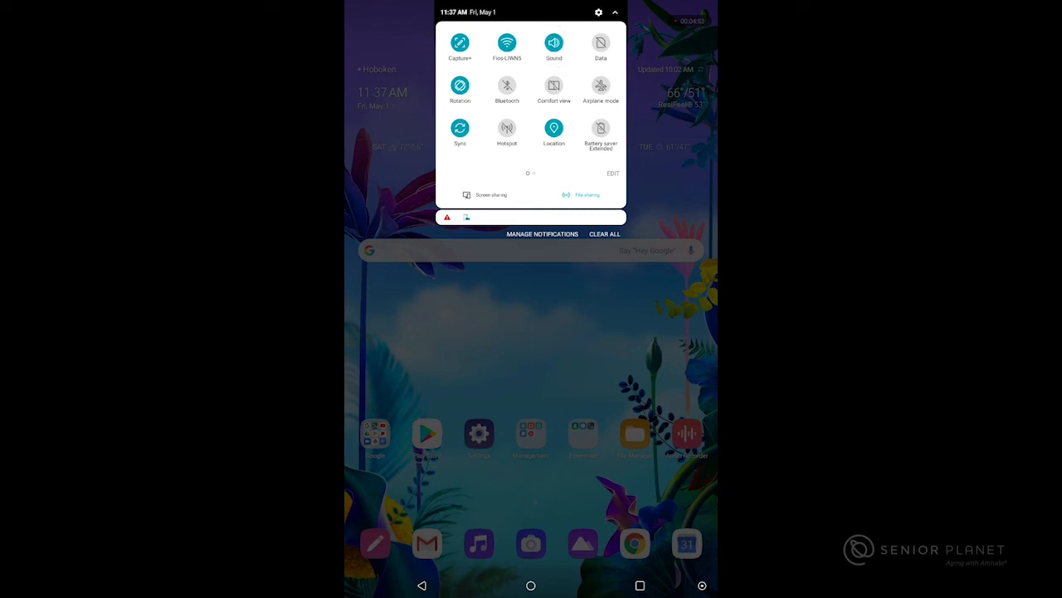
scroll(left, 3)
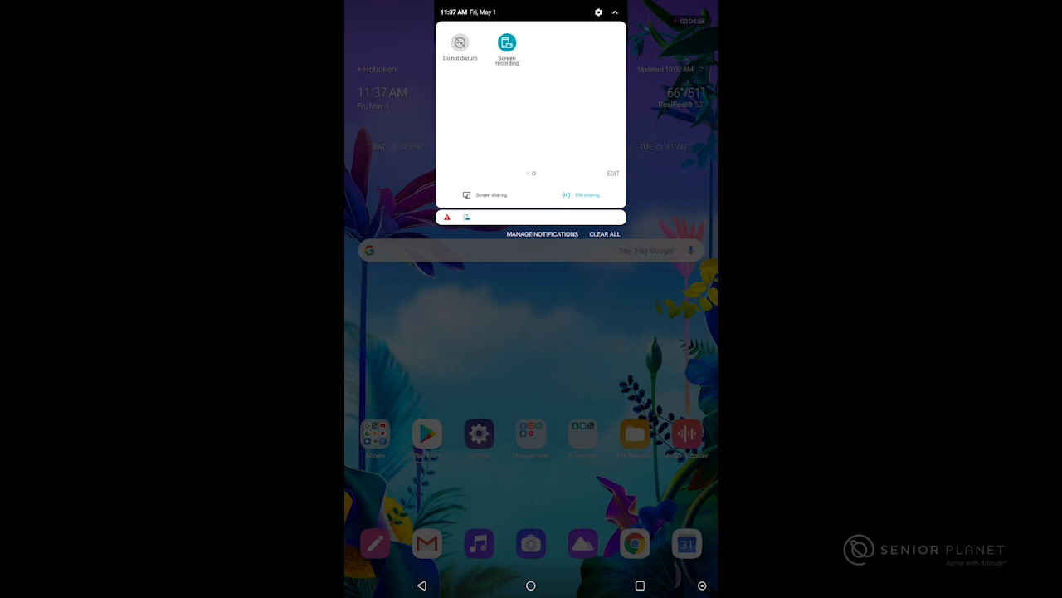
scroll(left, 3)
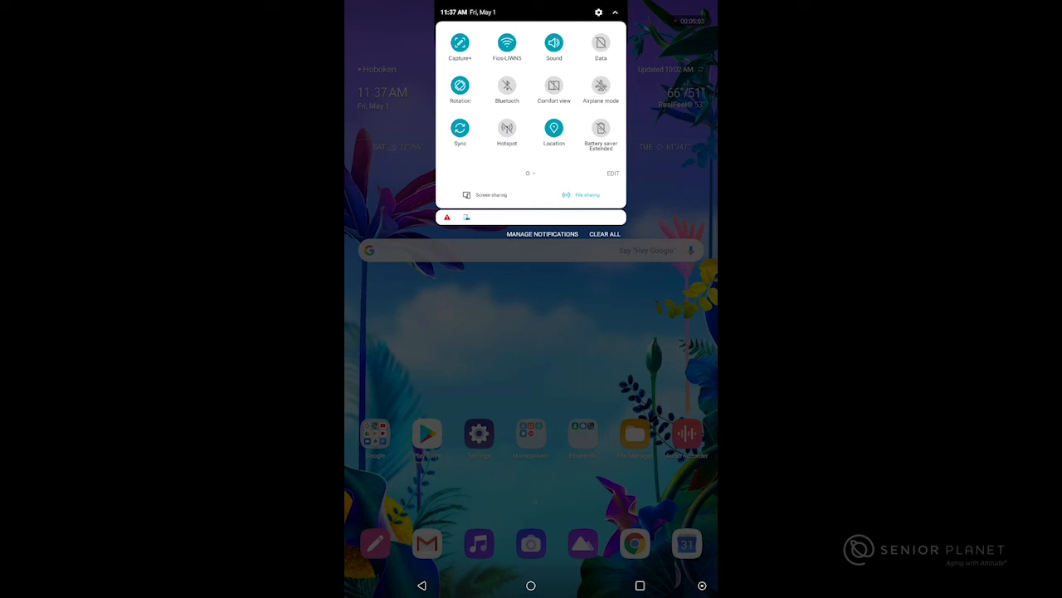
click(531, 373)
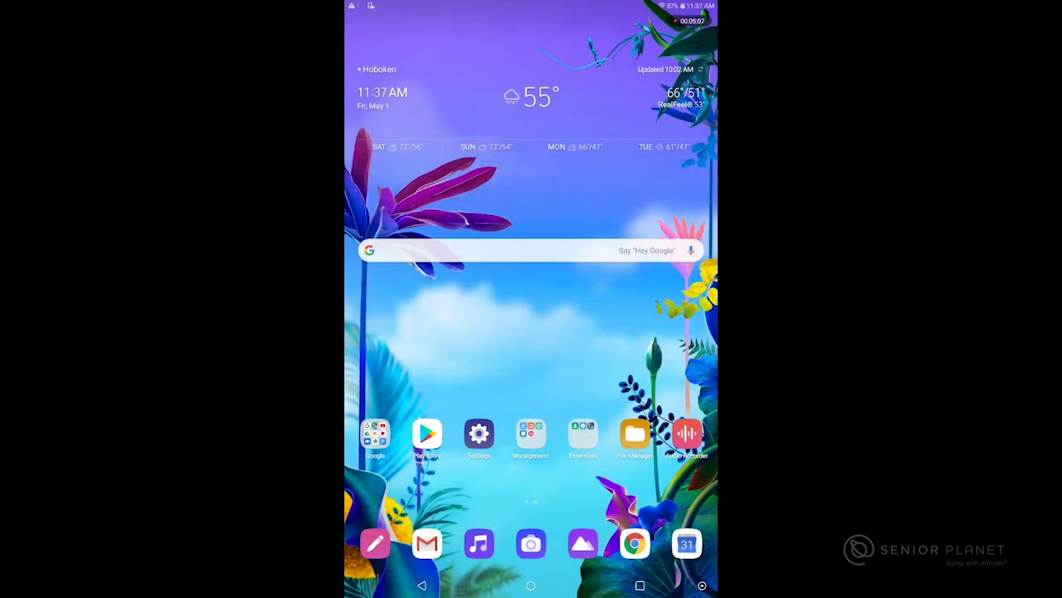